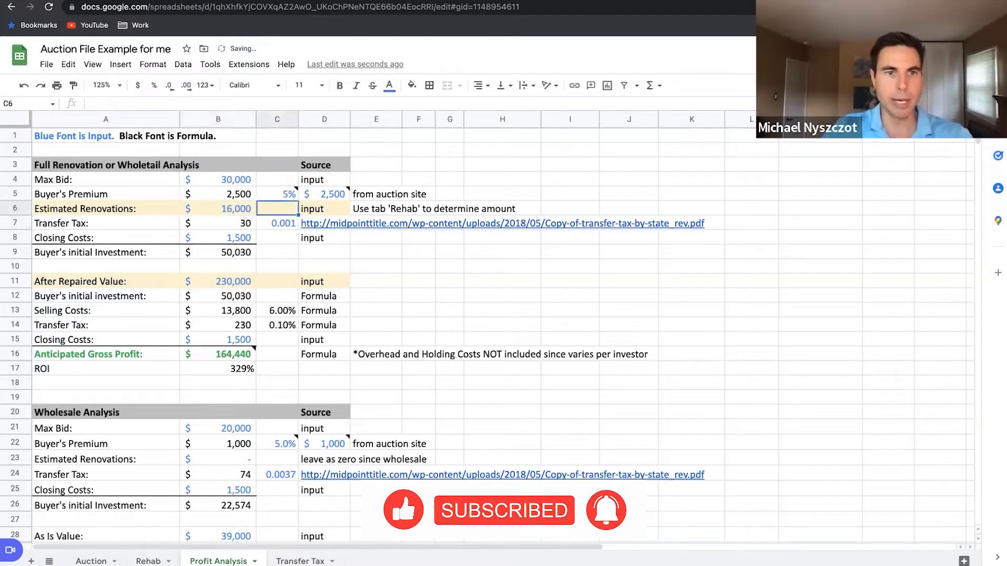
# Enter 22,000 as the Estimated Renovations amount in the profit analysis.
pyautogui.click(218, 281)
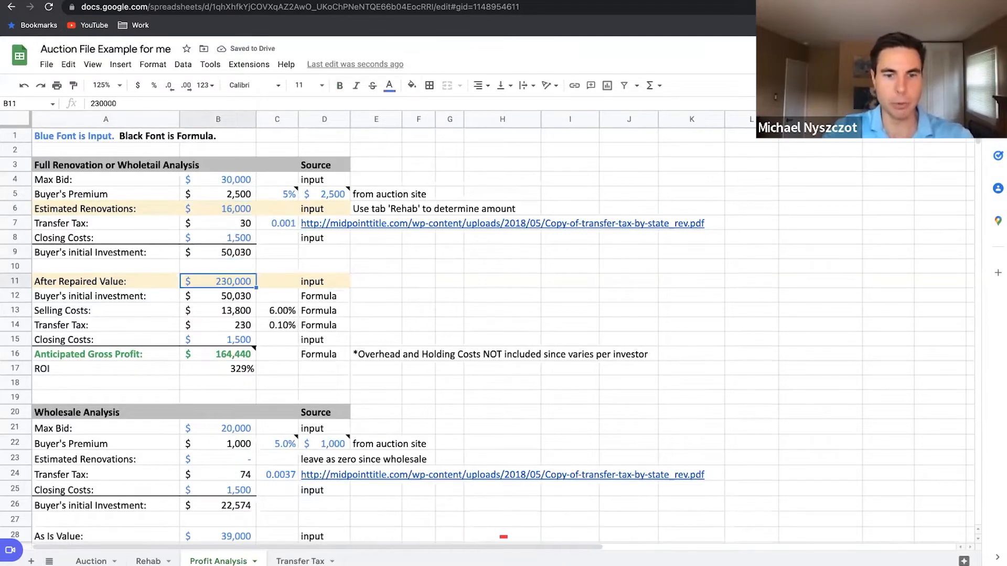
pyautogui.write('22')
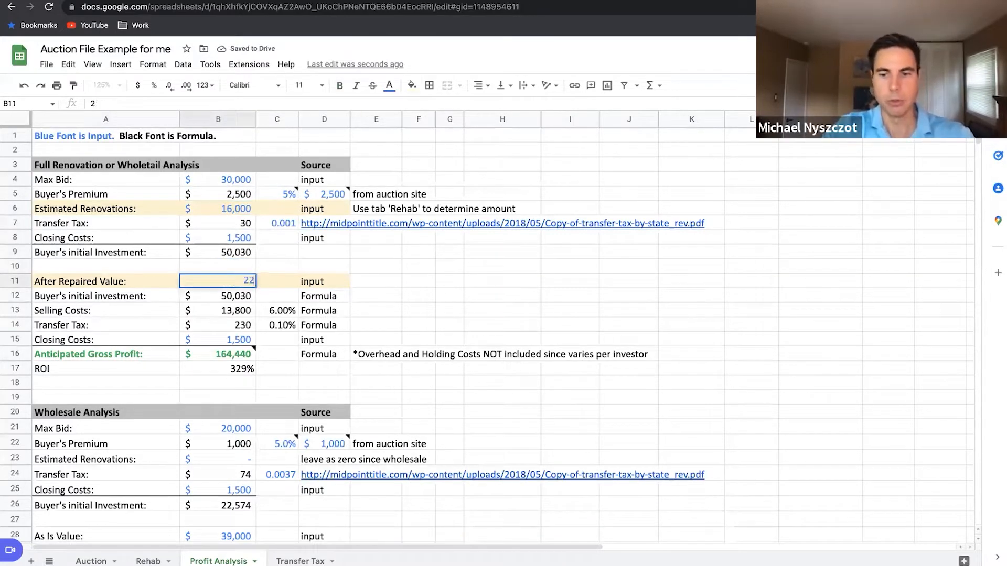
pyautogui.write('220000')
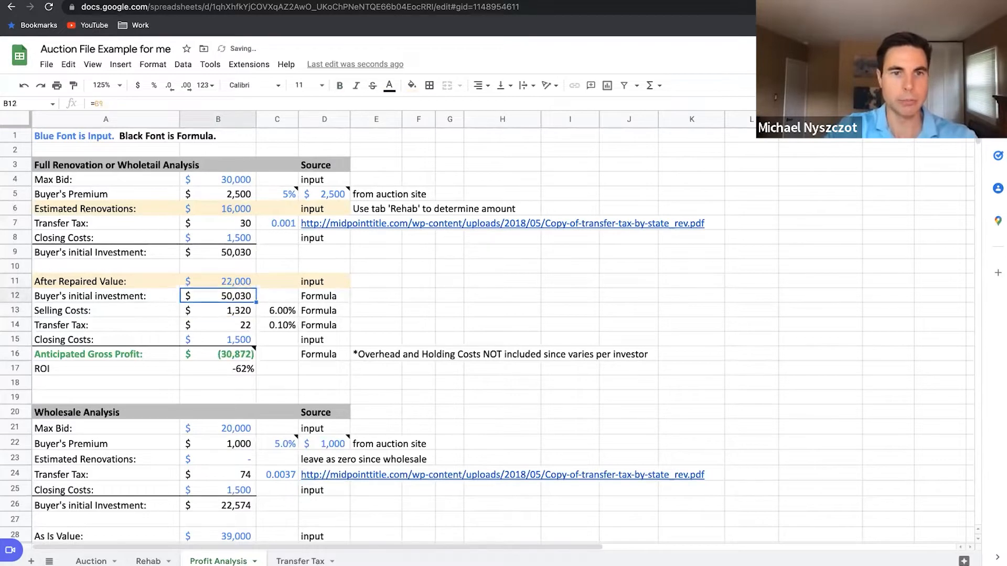
pyautogui.write('2200')
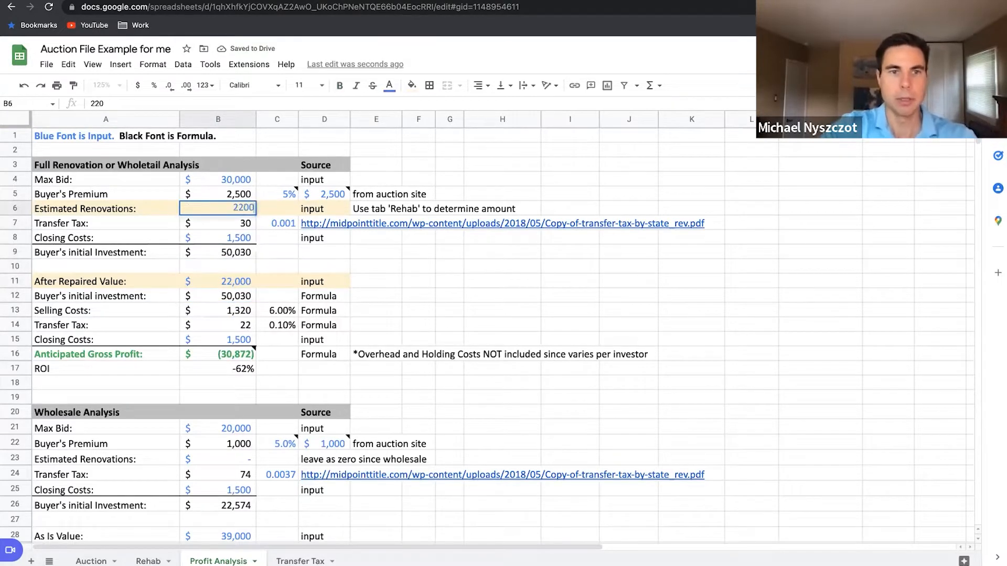
pyautogui.write('220000')
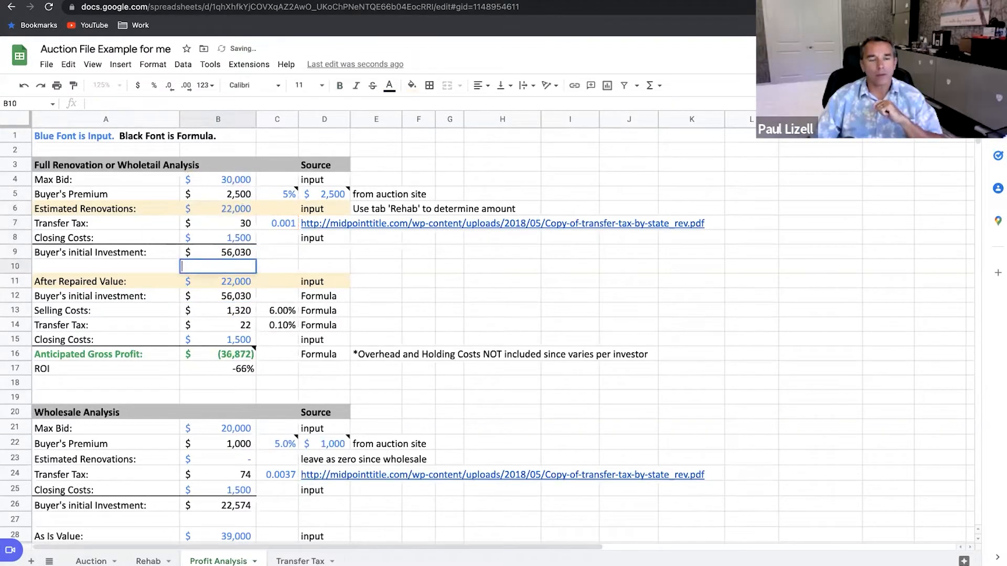
# Try 90,000 then settle on 100,000 as the After Repaired Value.
pyautogui.click(218, 282)
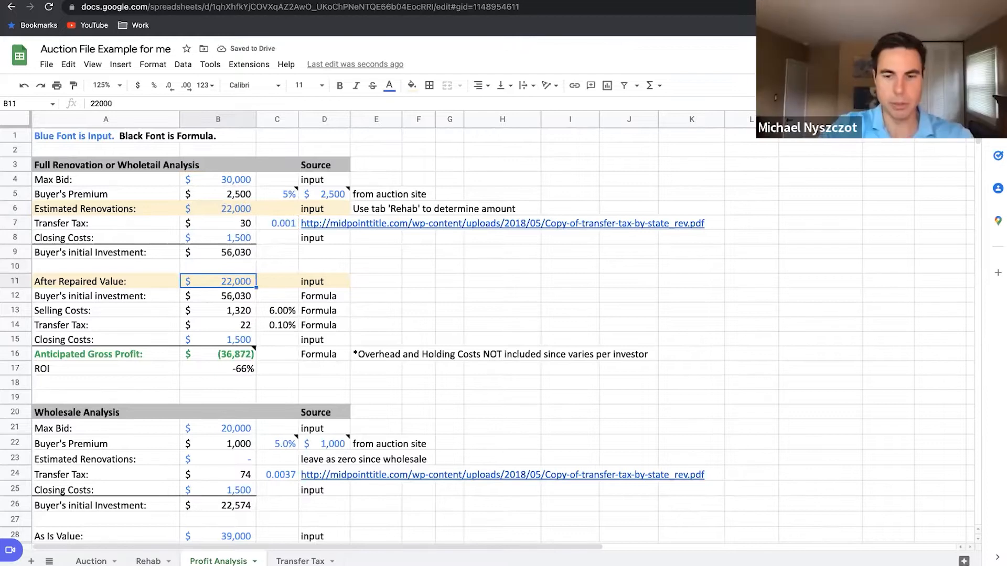
pyautogui.write('9000')
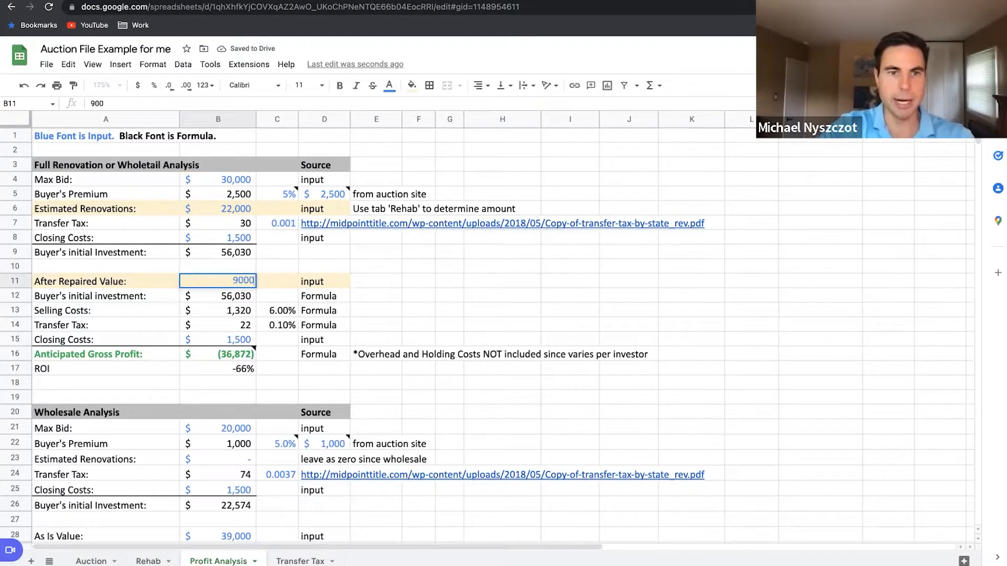
pyautogui.write('90000')
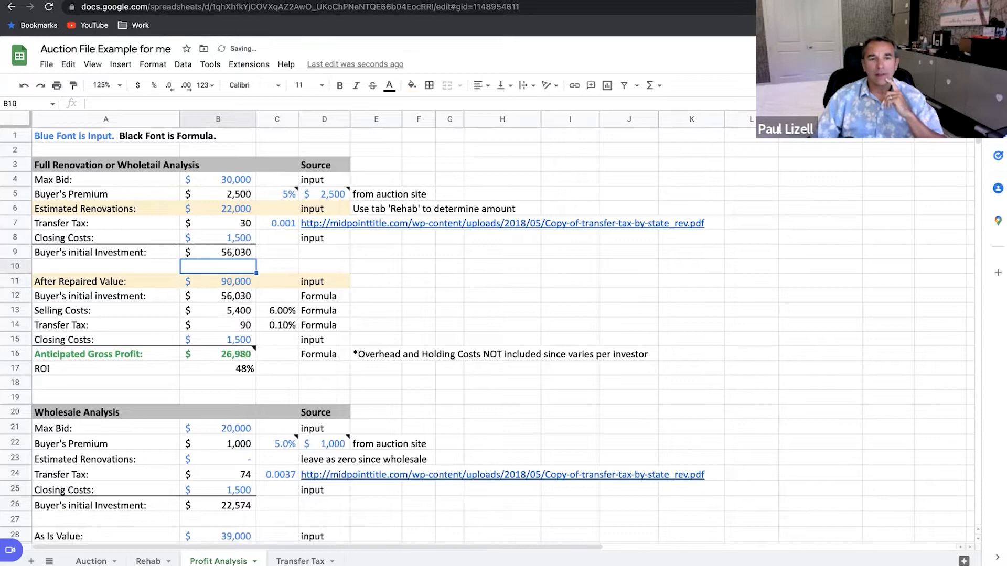
pyautogui.write('10')
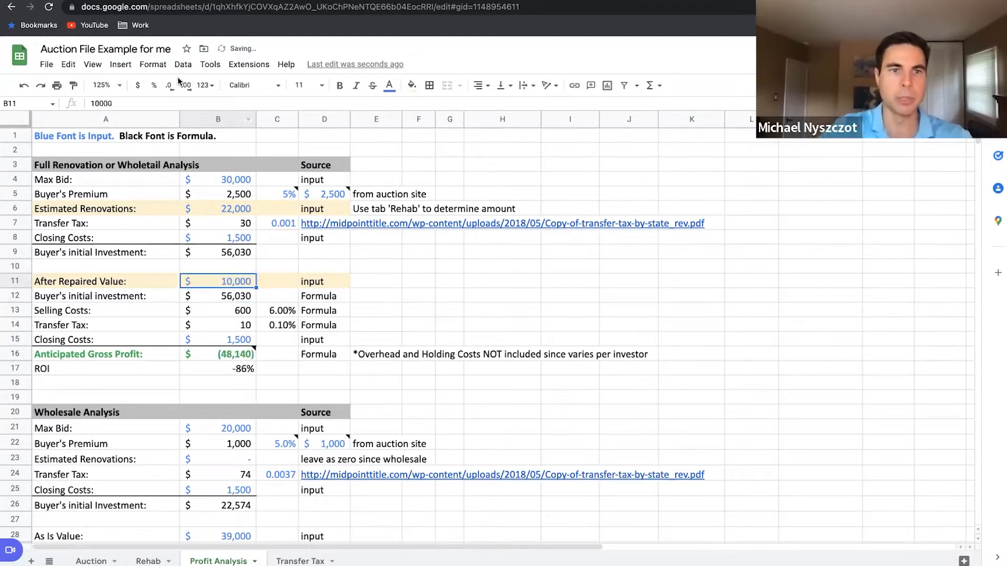
pyautogui.write('100000')
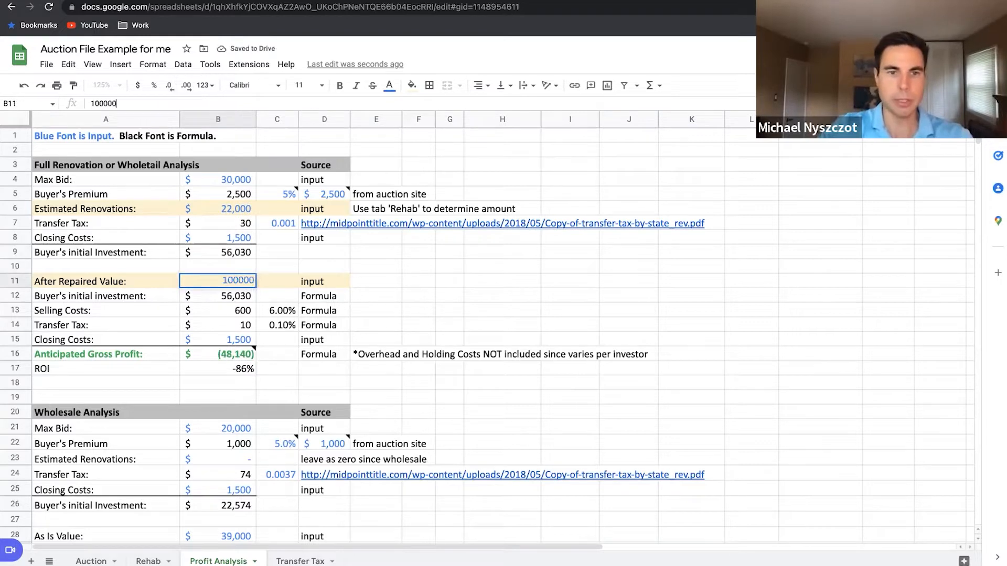
pyautogui.press('enter')
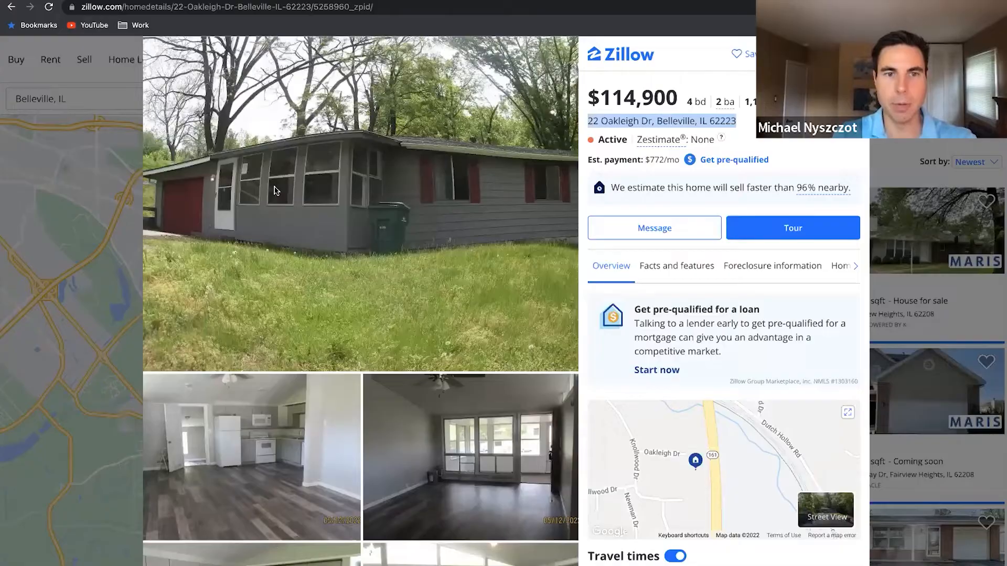
# View the 22 Oakleigh Dr listing's main photo in the full-screen gallery.
pyautogui.click(276, 191)
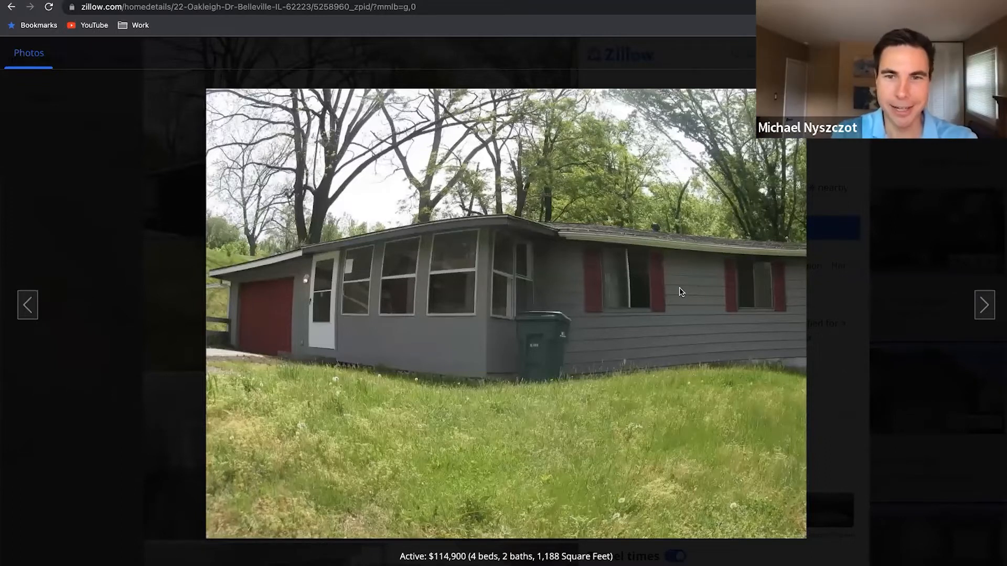
pyautogui.moveTo(986, 305)
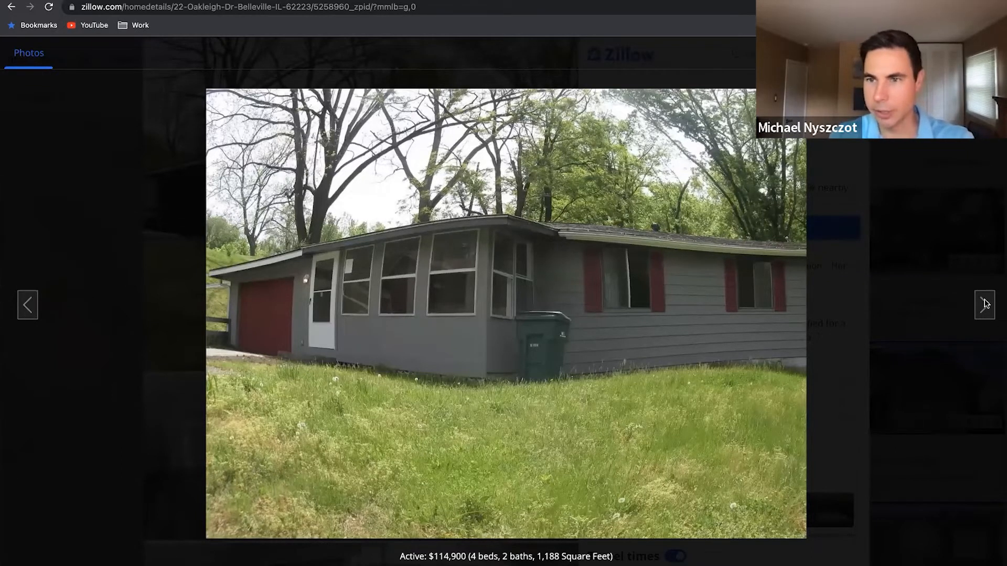
# Page through the listing's kitchen, bathroom, bedroom, sunroom and exterior photos to the end.
pyautogui.click(984, 304)
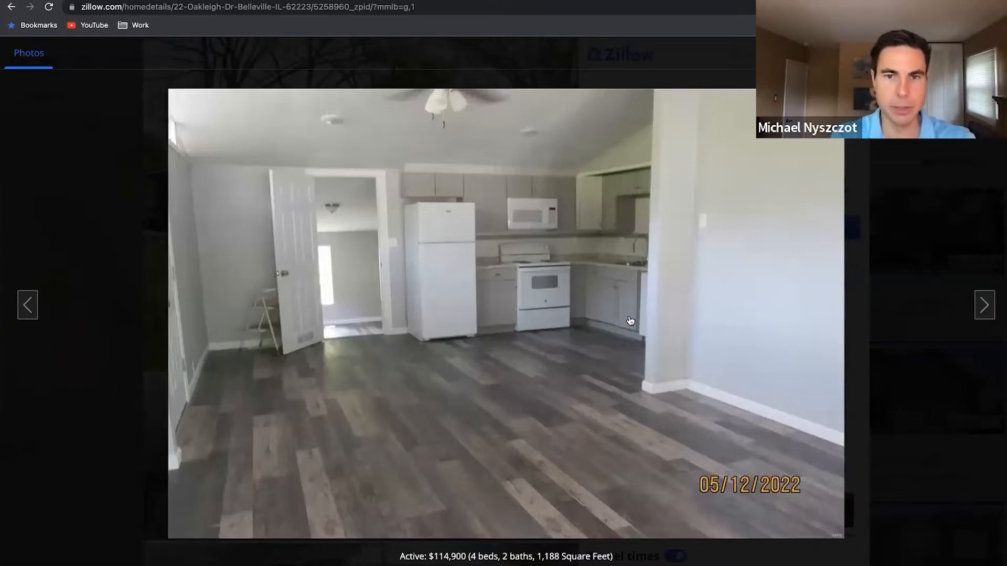
pyautogui.moveTo(530, 292)
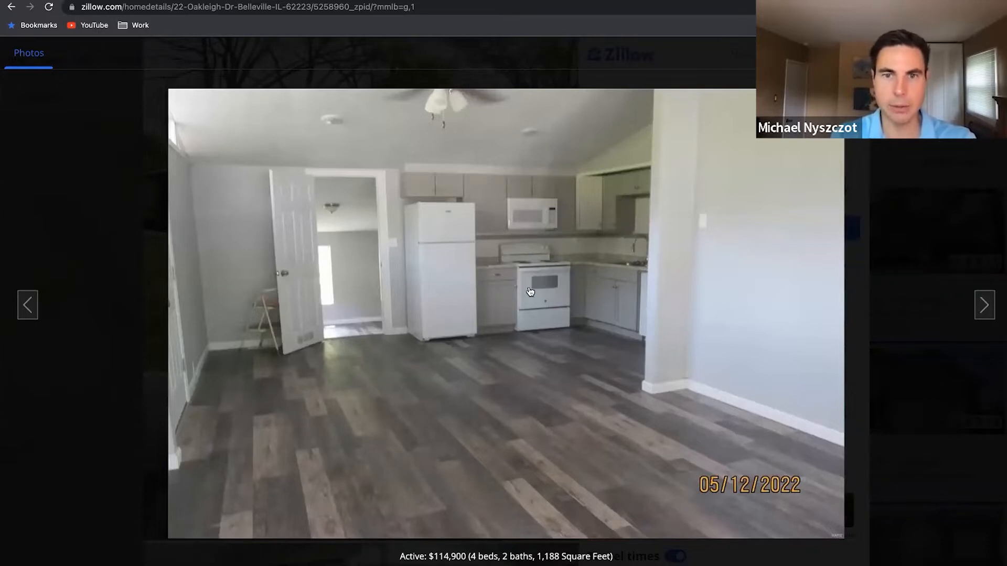
pyautogui.moveTo(984, 304)
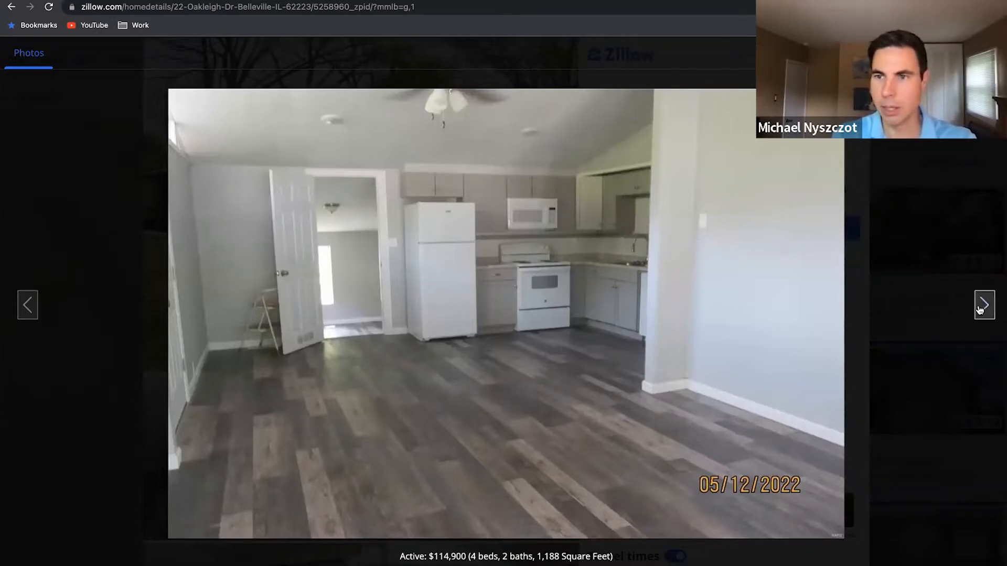
pyautogui.click(984, 304)
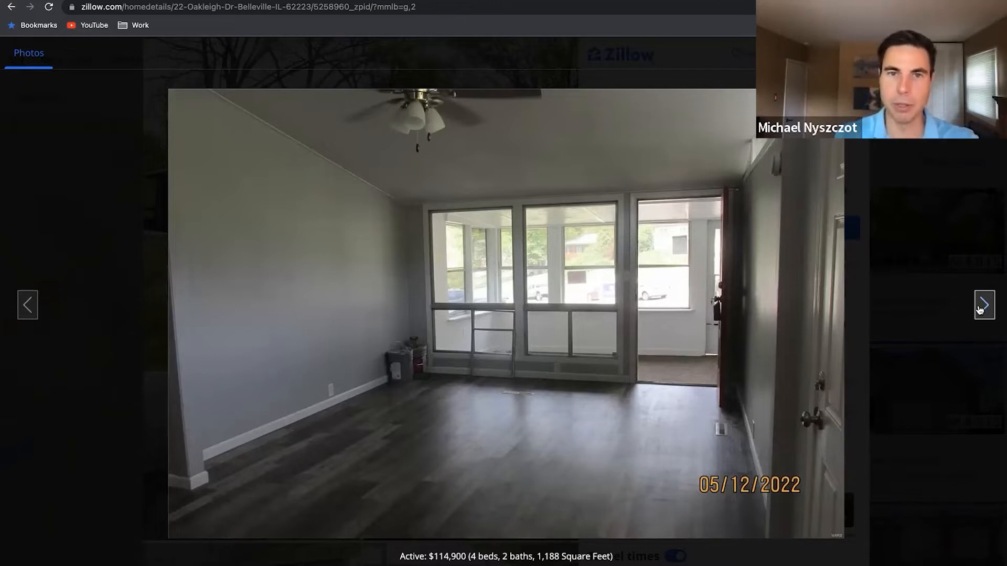
pyautogui.click(983, 304)
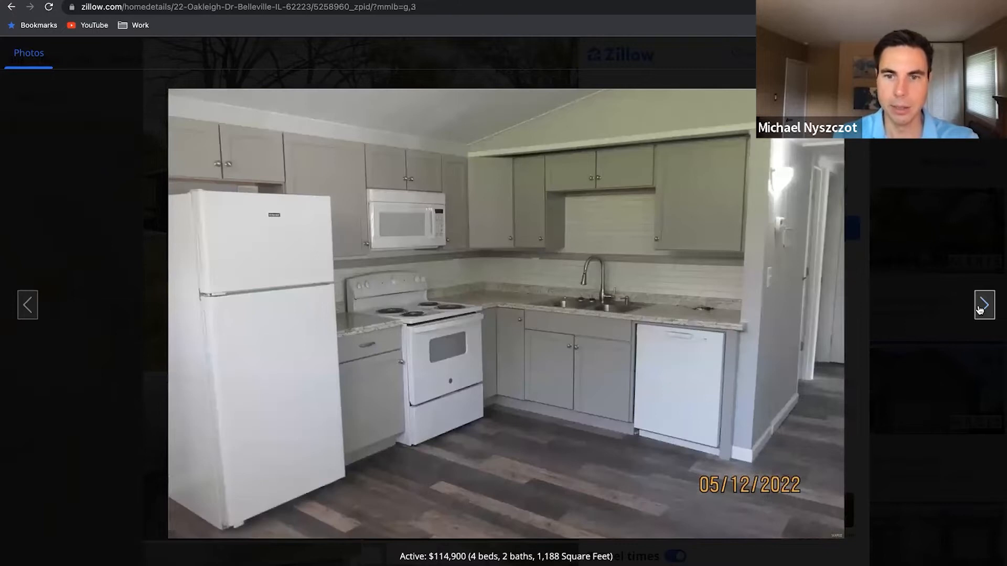
pyautogui.click(983, 304)
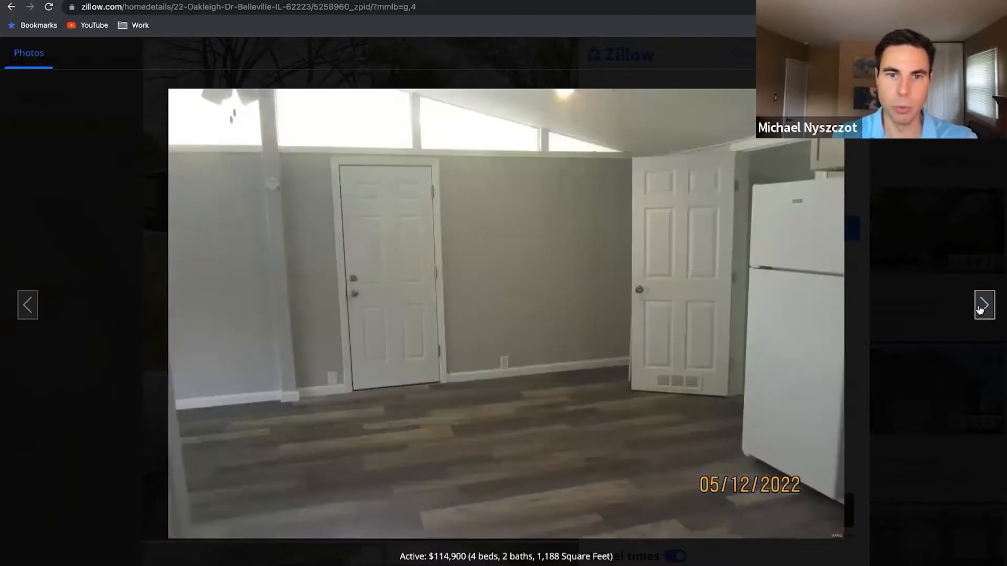
pyautogui.click(983, 305)
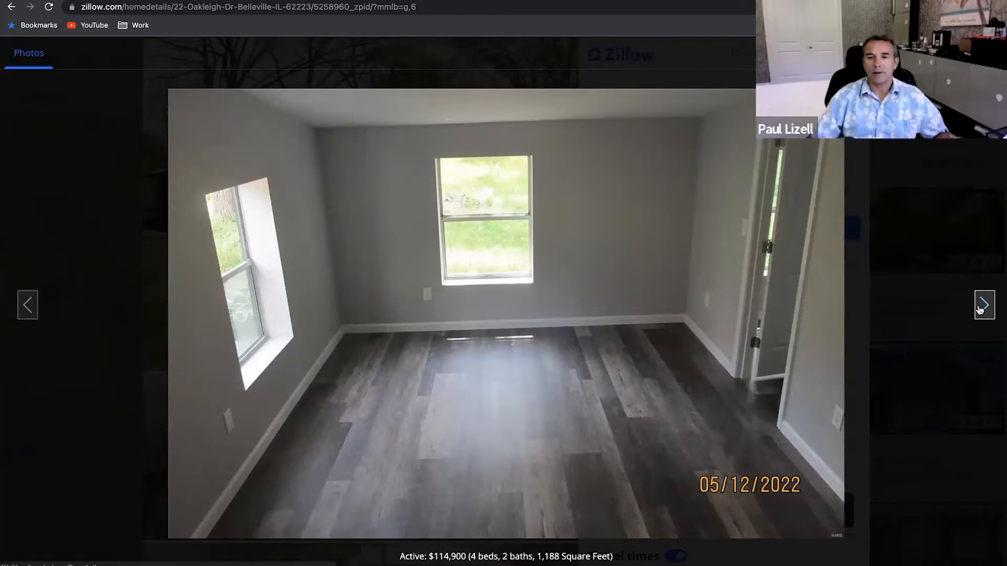
pyautogui.click(984, 304)
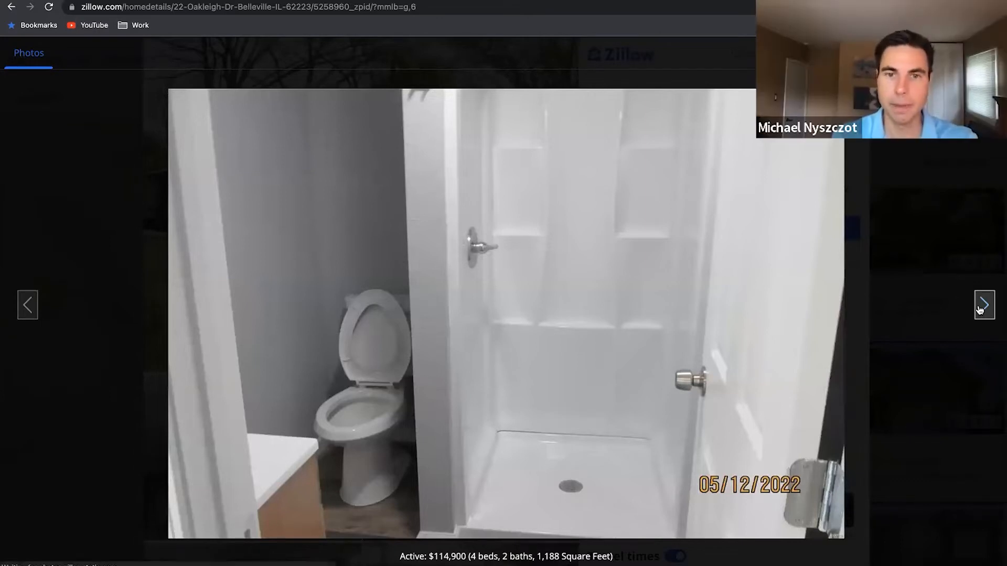
pyautogui.click(983, 304)
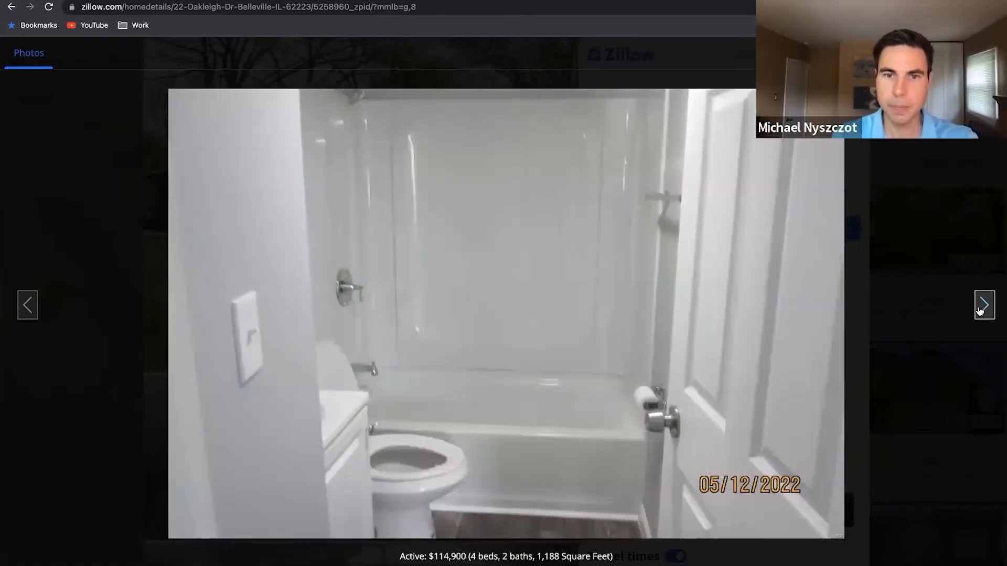
pyautogui.click(984, 304)
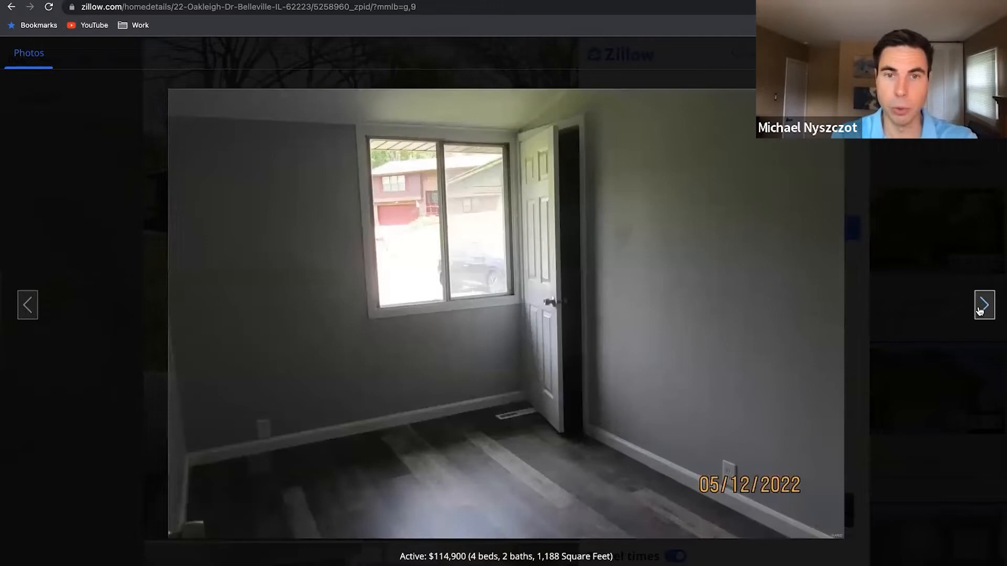
pyautogui.click(983, 304)
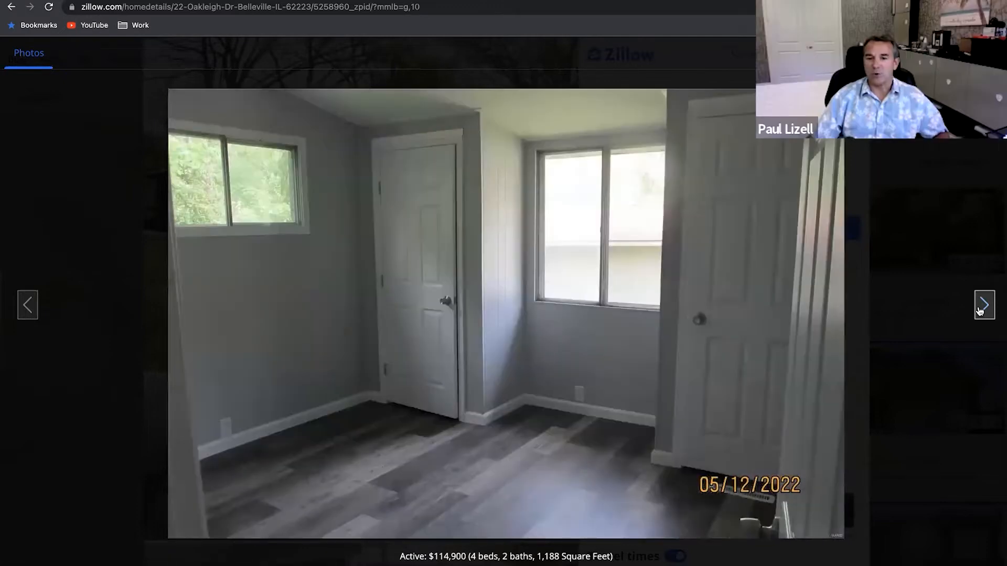
pyautogui.click(984, 304)
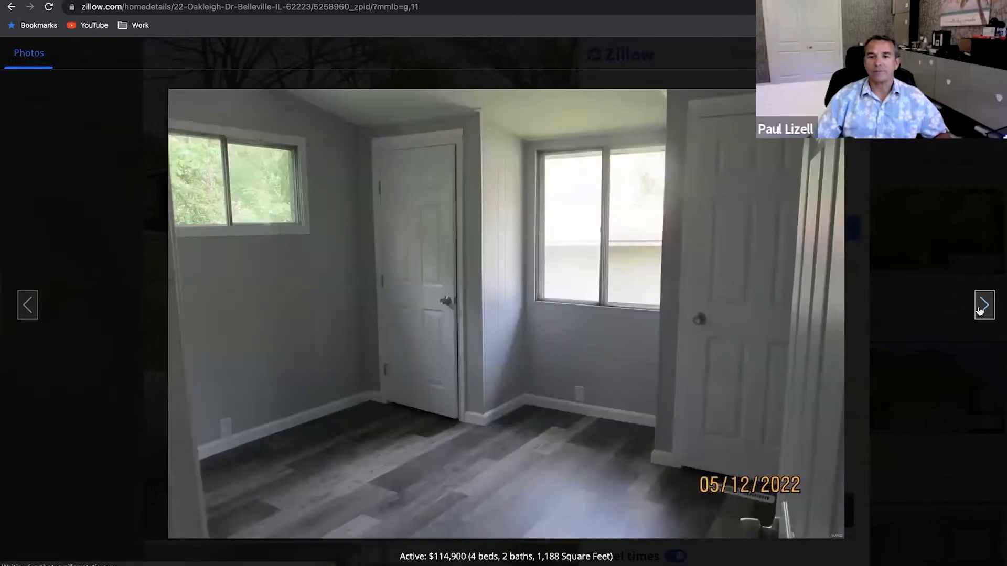
pyautogui.click(984, 304)
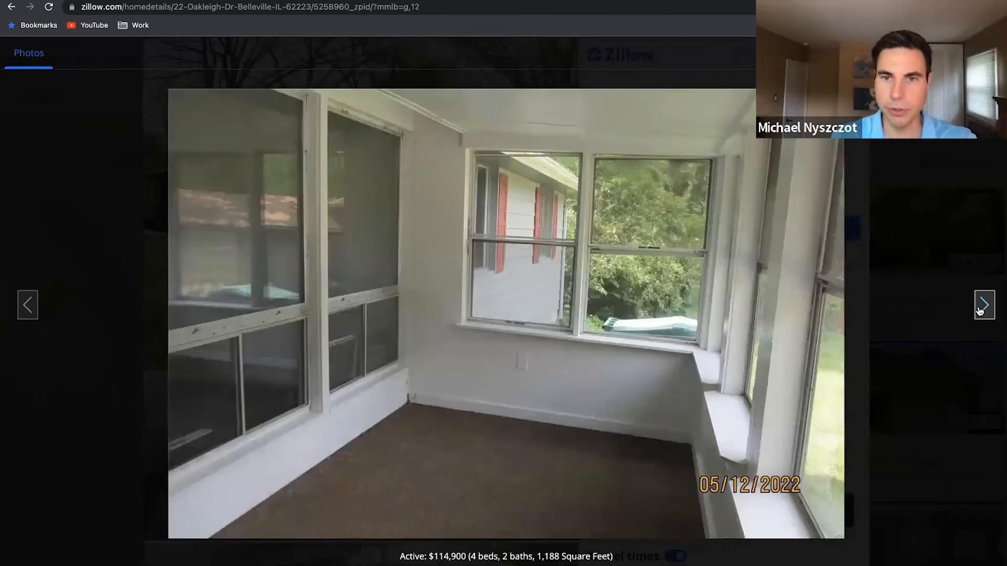
pyautogui.click(984, 304)
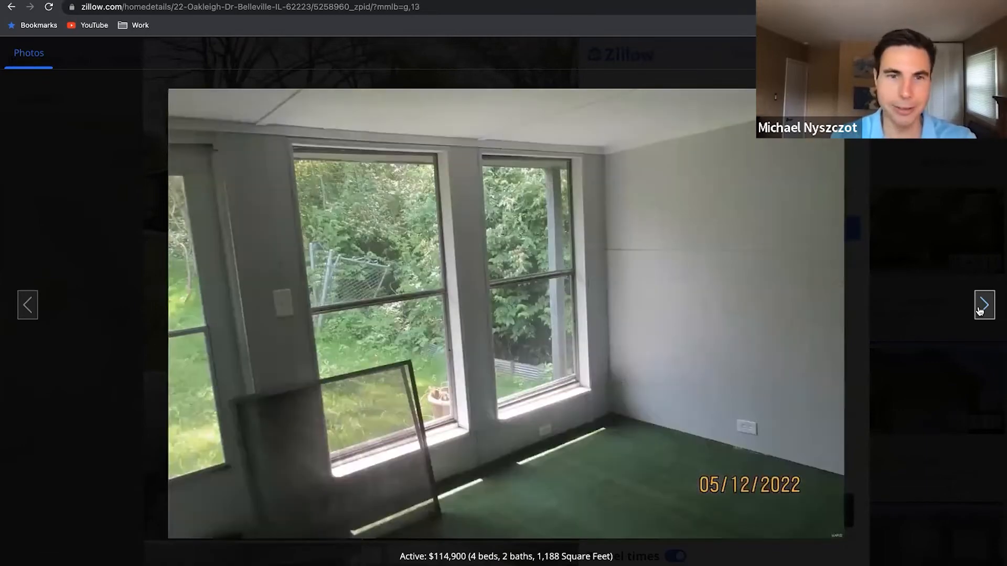
pyautogui.click(984, 304)
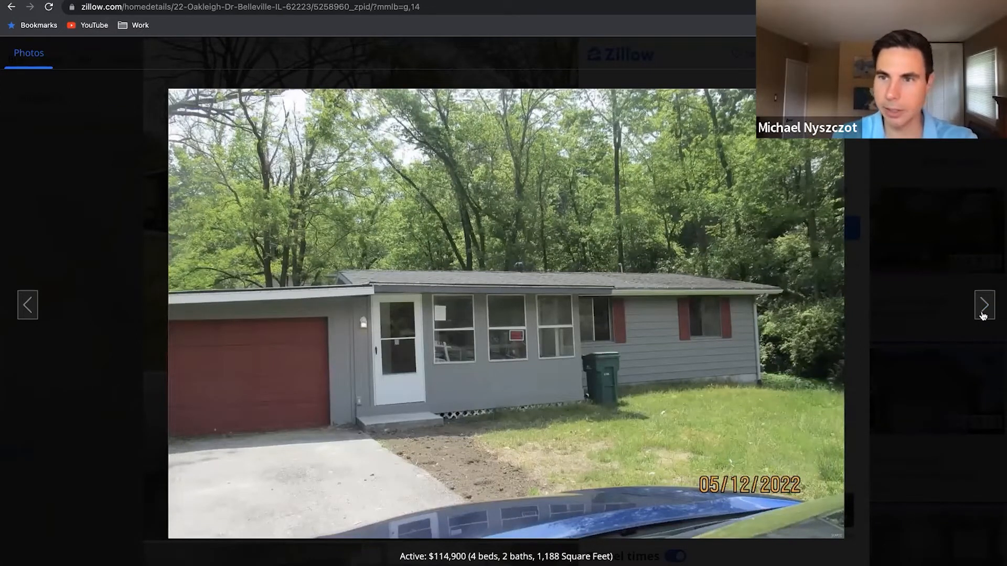
pyautogui.click(984, 305)
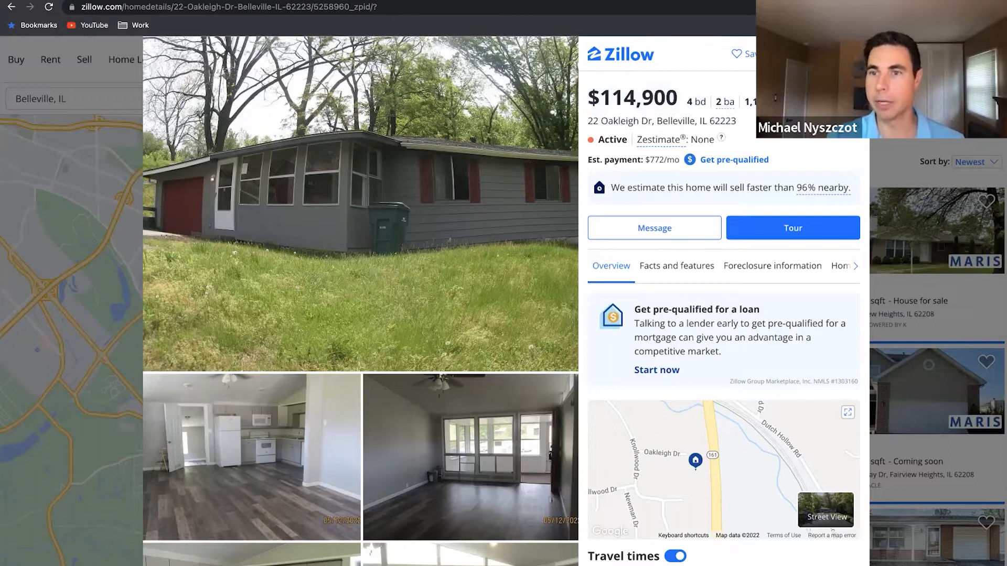
pyautogui.moveTo(935, 483)
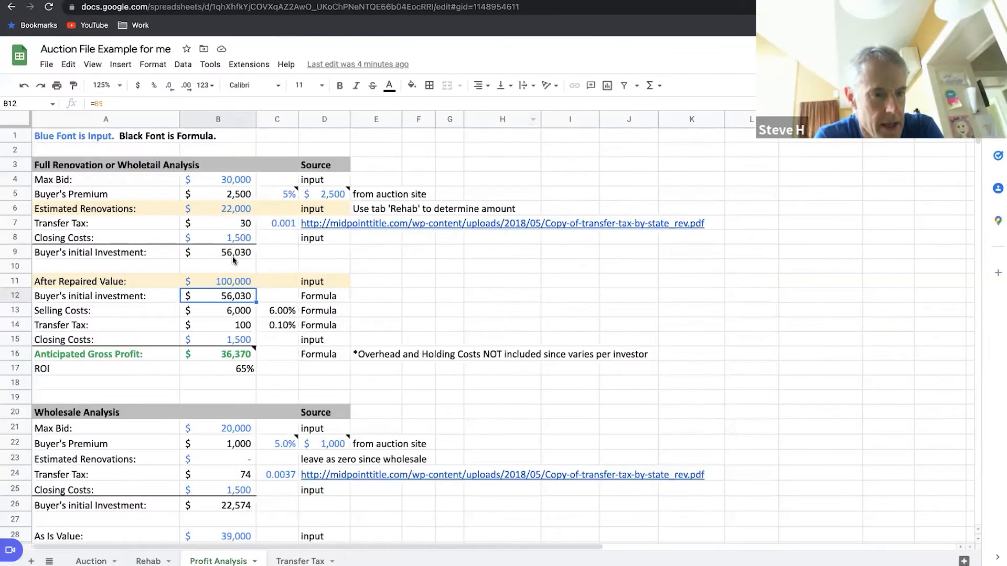
# Enter estimated renovations of 55,000 and after repaired value of 120,000.
pyautogui.click(218, 207)
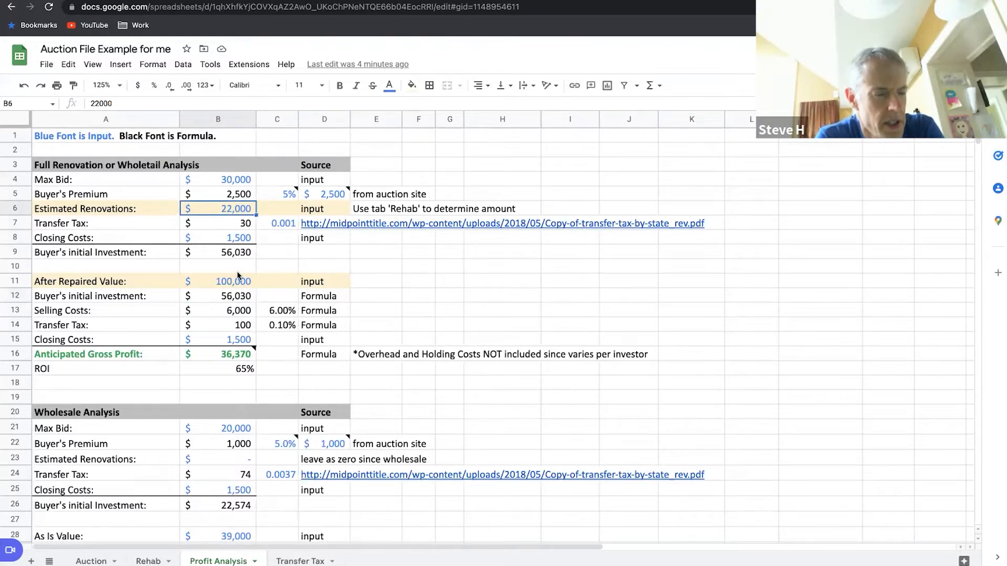
pyautogui.write('550')
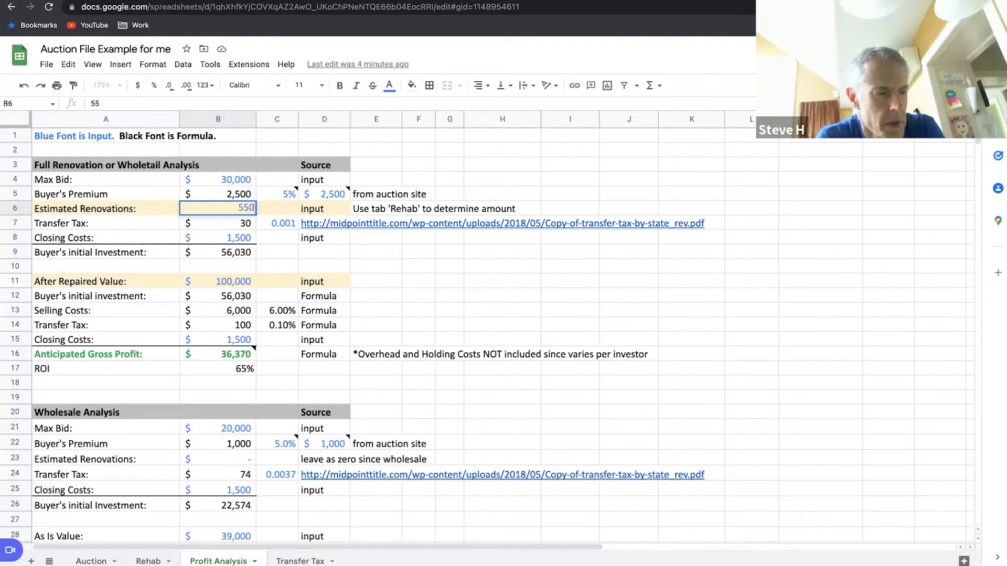
pyautogui.write('550000')
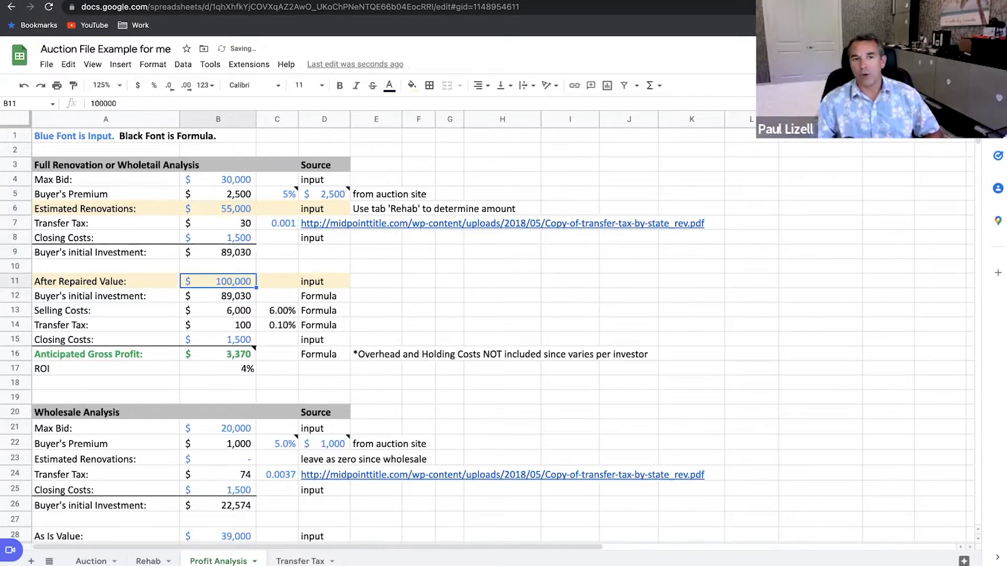
pyautogui.write('120000')
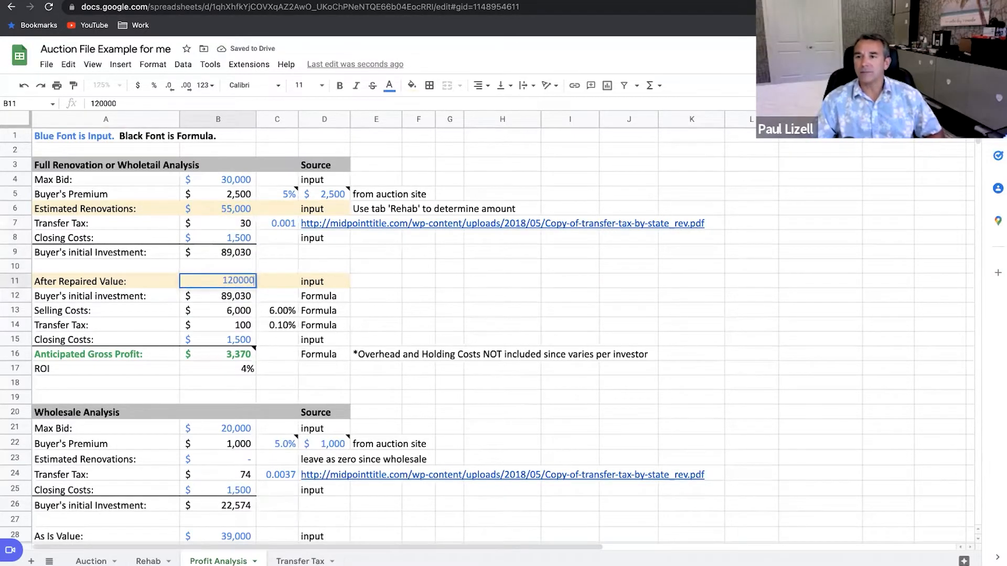
pyautogui.press('Enter')
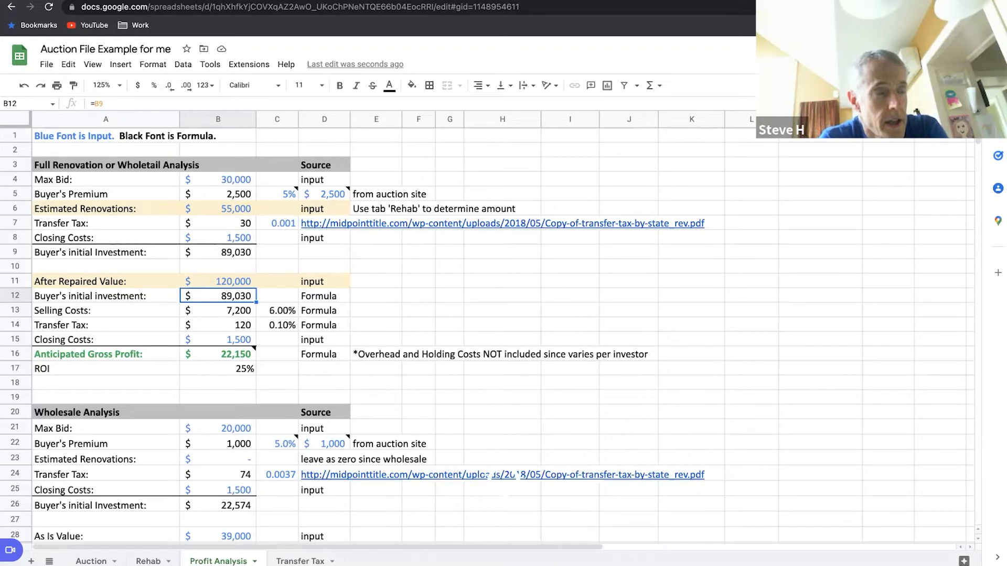
pyautogui.click(218, 282)
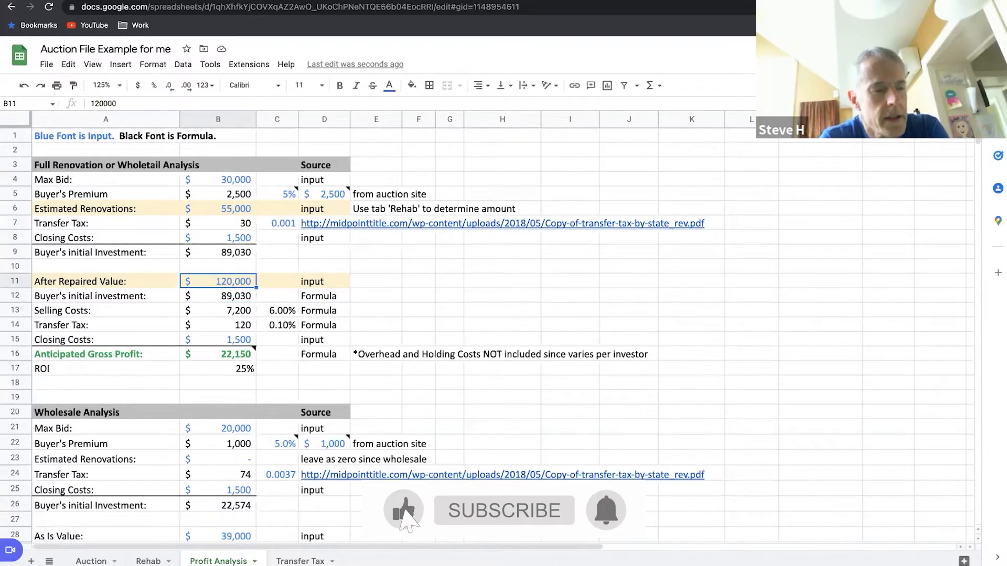
pyautogui.click(85, 209)
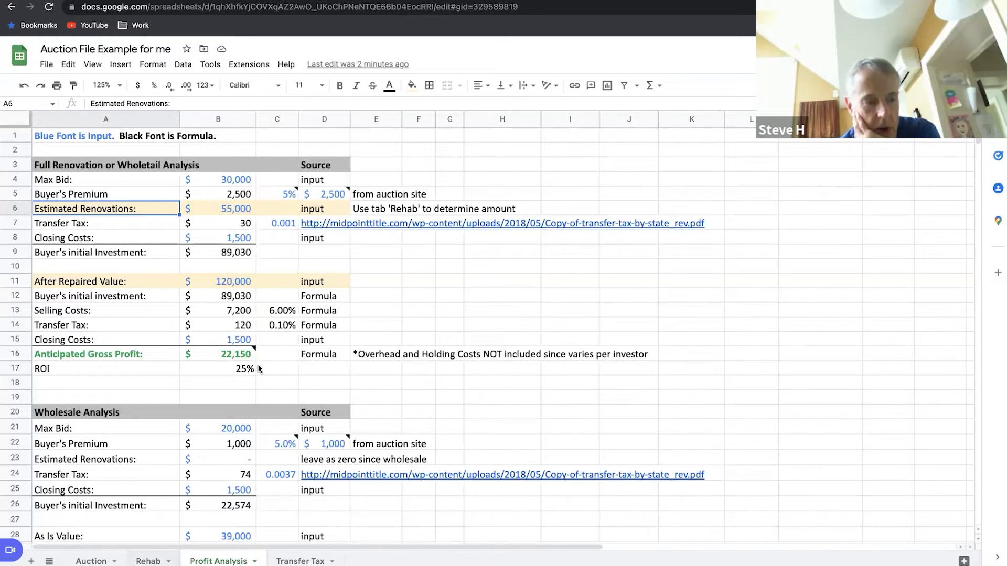
# On the Rehab sheet, mark the kitchen countertop as needed.
pyautogui.click(147, 560)
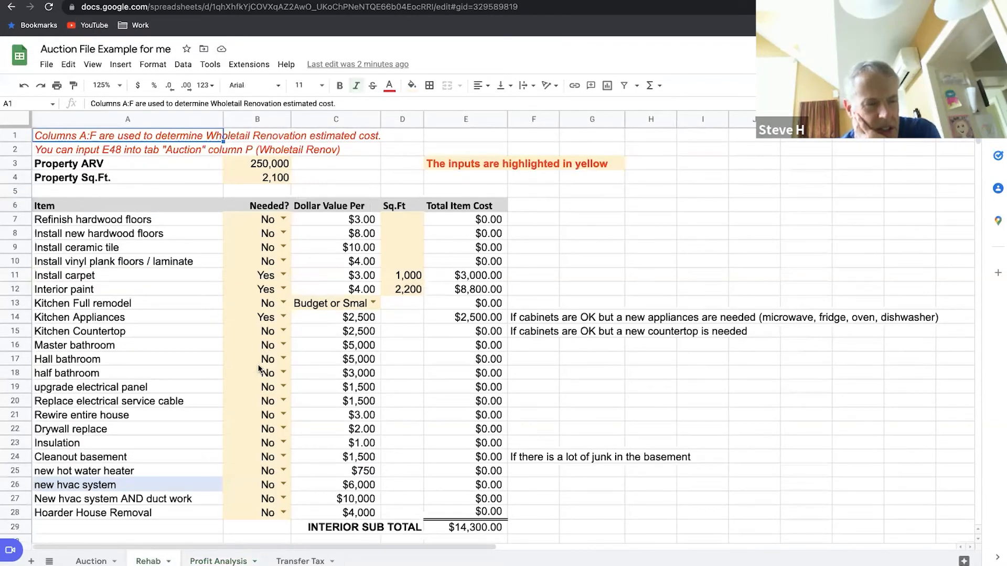
pyautogui.scroll(-3)
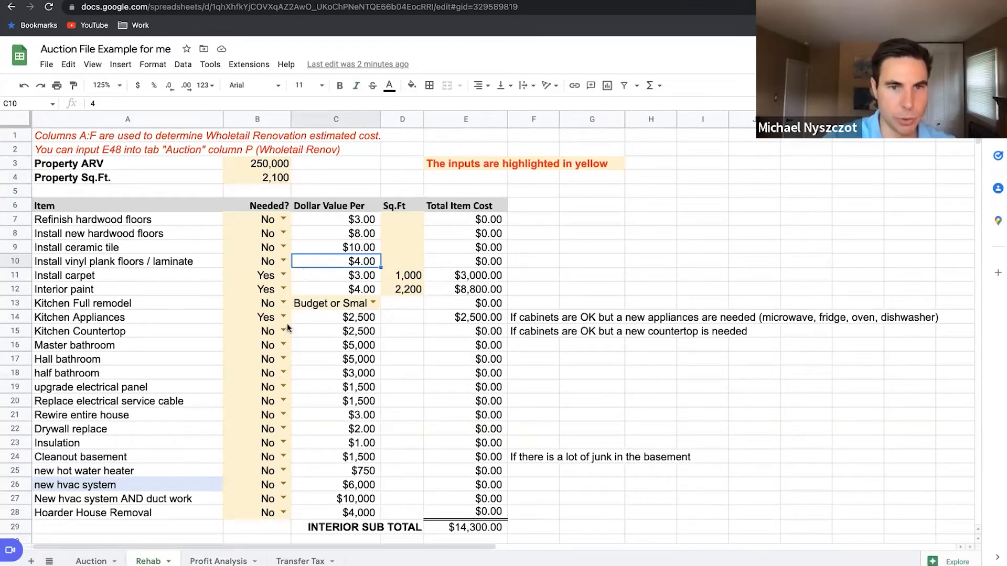
pyautogui.click(257, 330)
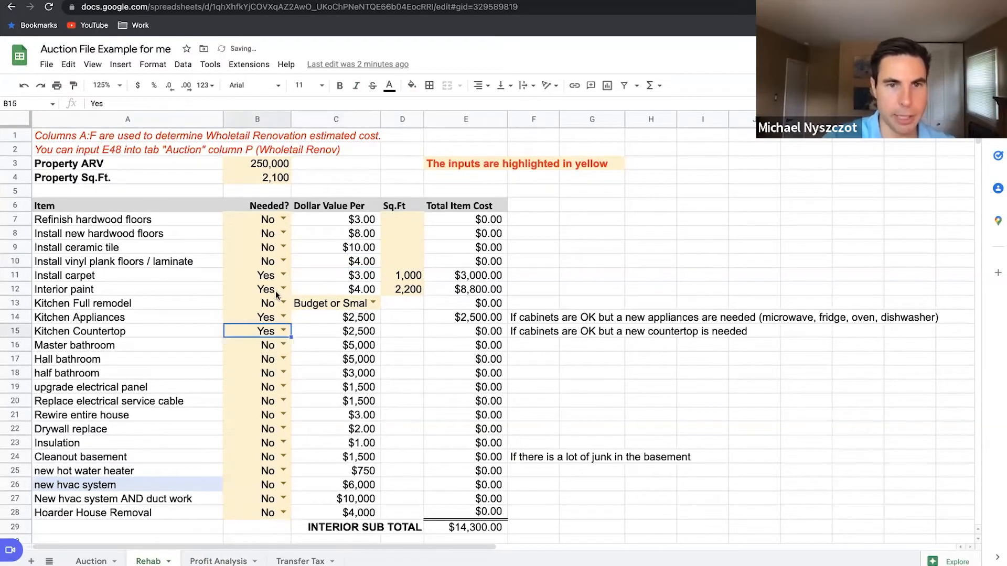
# Mark carpet not needed, vinyl plank floors needed, with 1,400 sq ft.
pyautogui.click(283, 274)
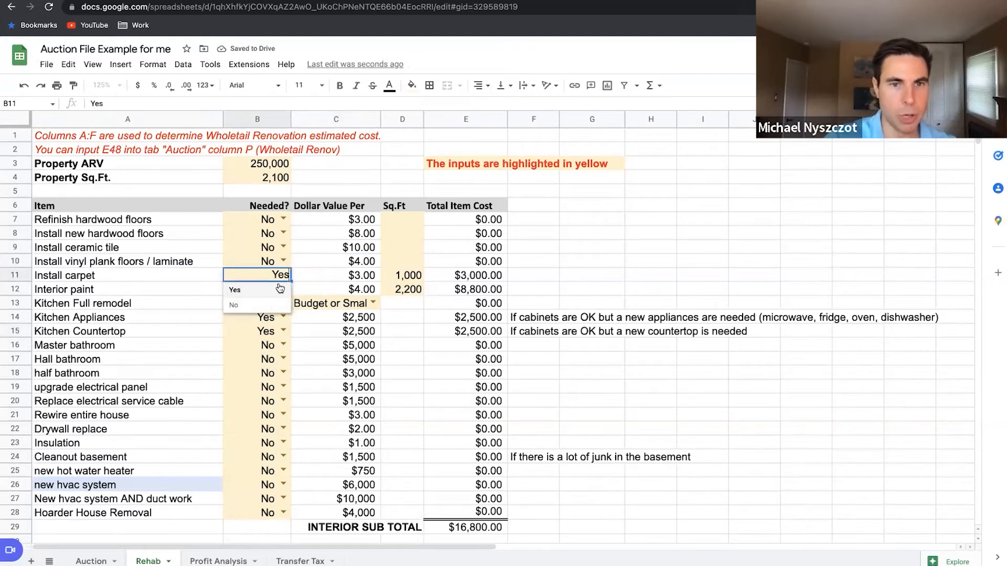
pyautogui.click(234, 304)
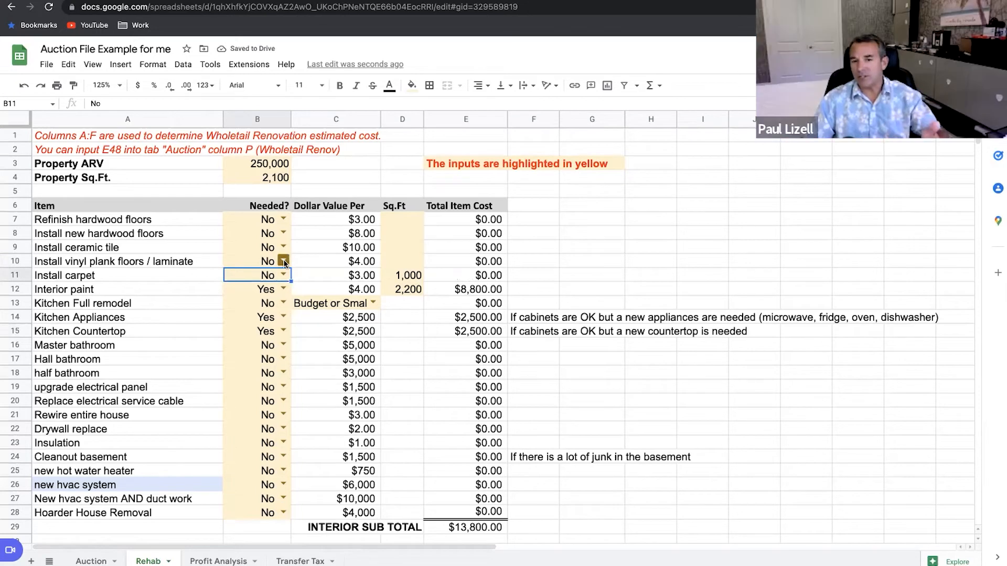
pyautogui.click(267, 261)
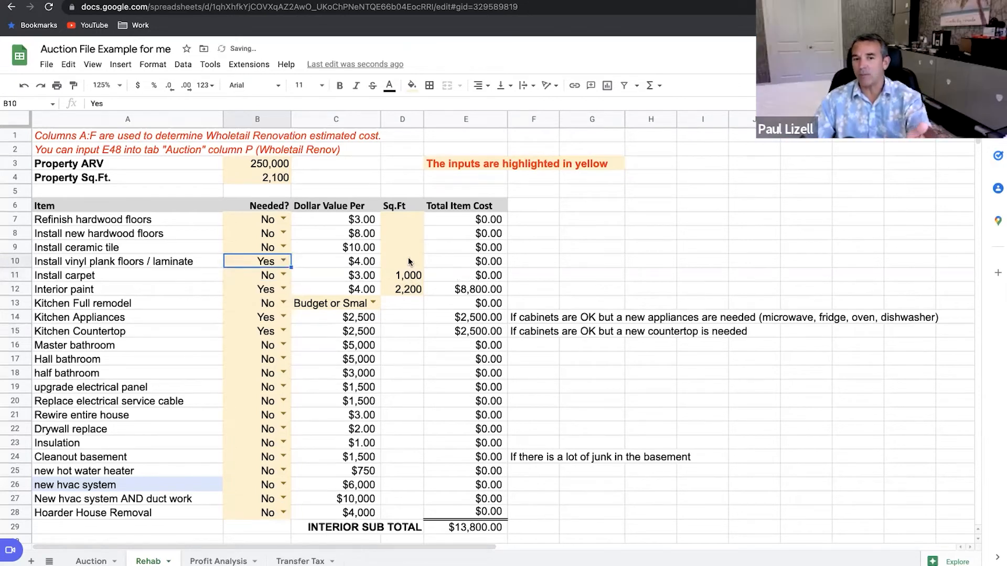
pyautogui.write('1400')
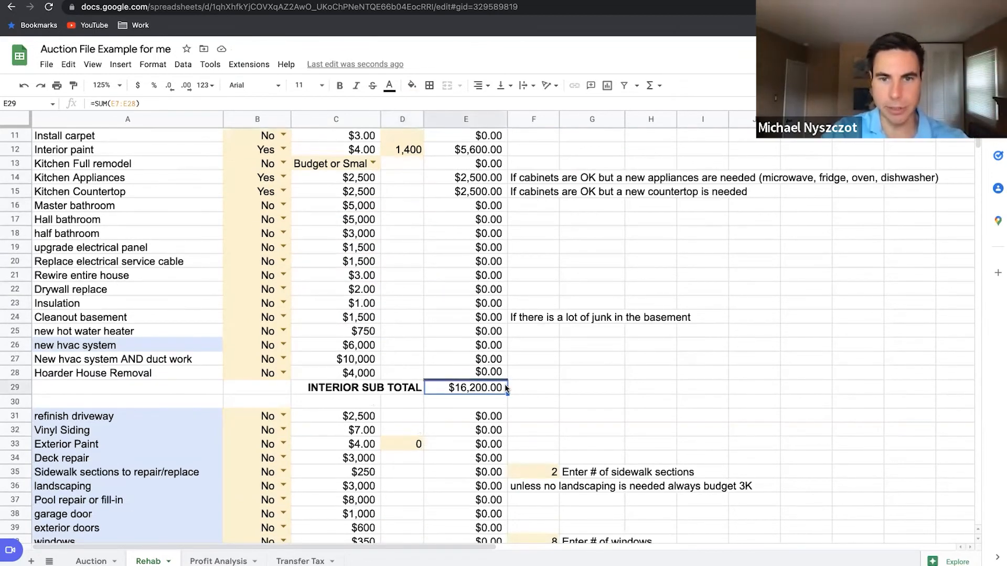
# Mark windows as needed among the exterior items, adding 2,800.
pyautogui.scroll(-3)
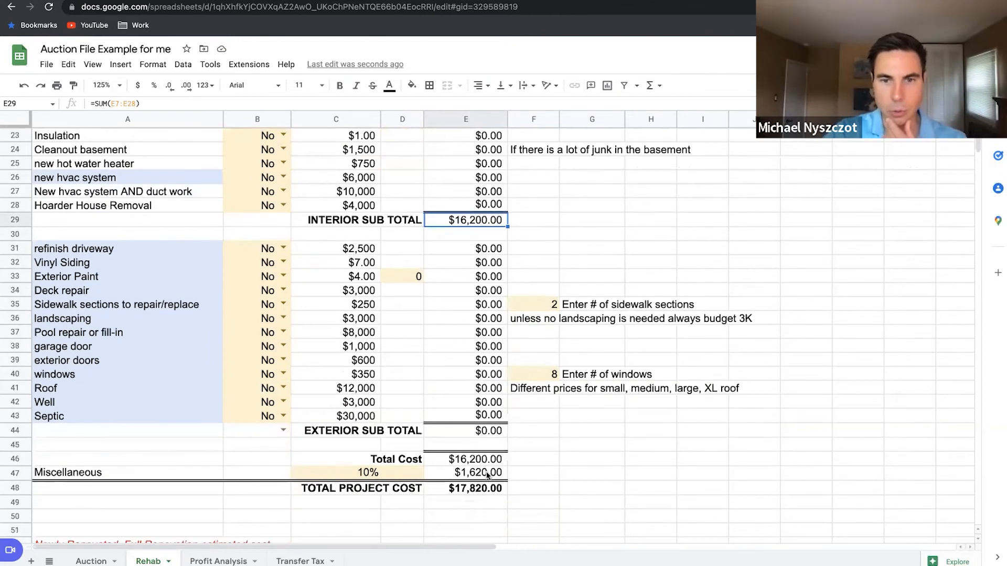
pyautogui.click(466, 488)
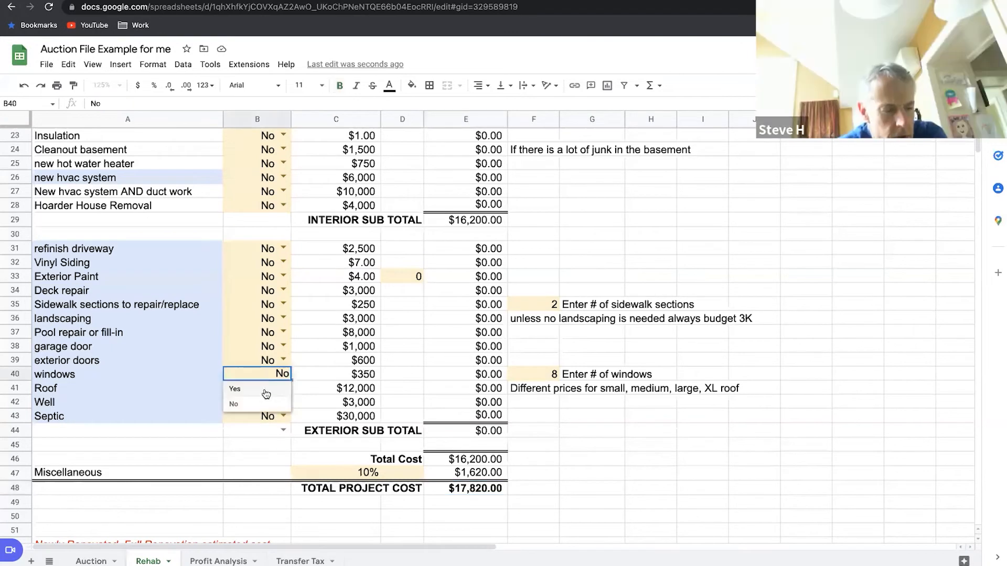
pyautogui.click(234, 388)
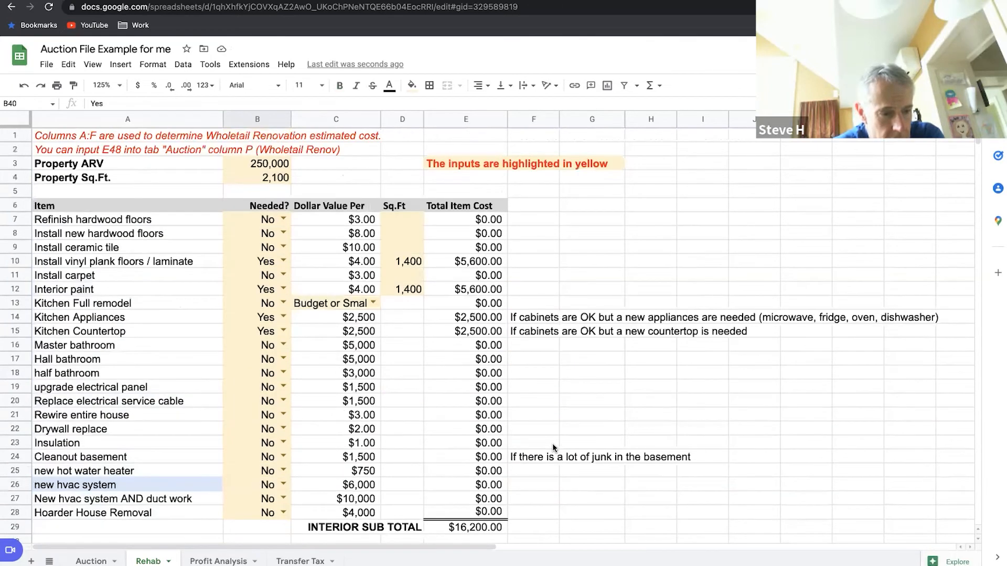
# Enter 1,400 sq ft as the full-renovation property square footage.
pyautogui.scroll(-3)
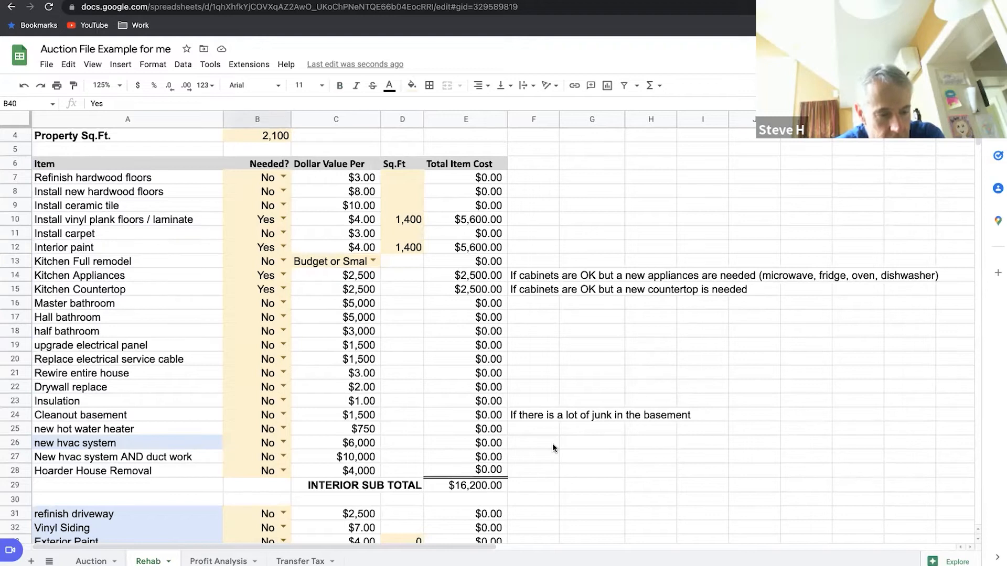
pyautogui.scroll(-3)
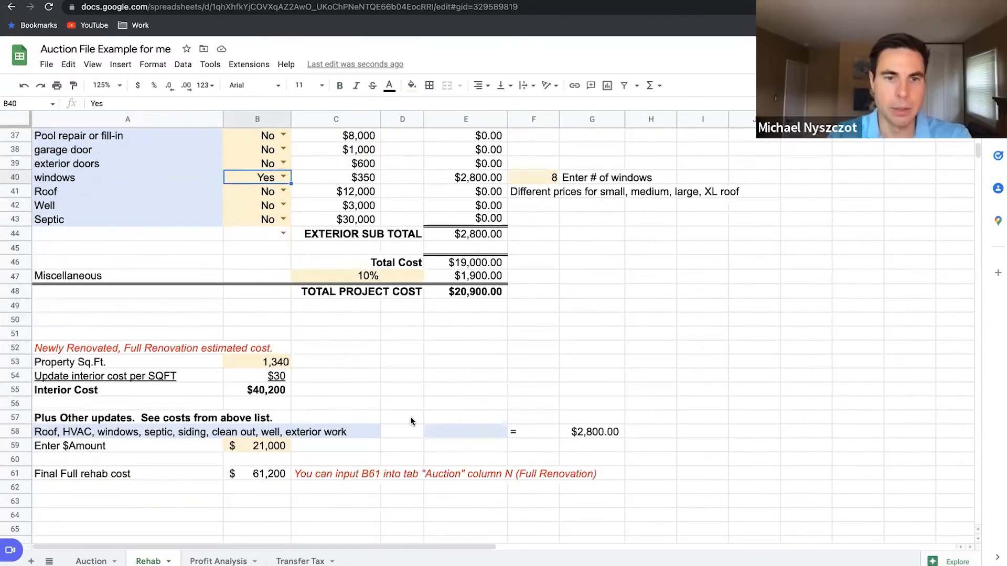
pyautogui.click(257, 361)
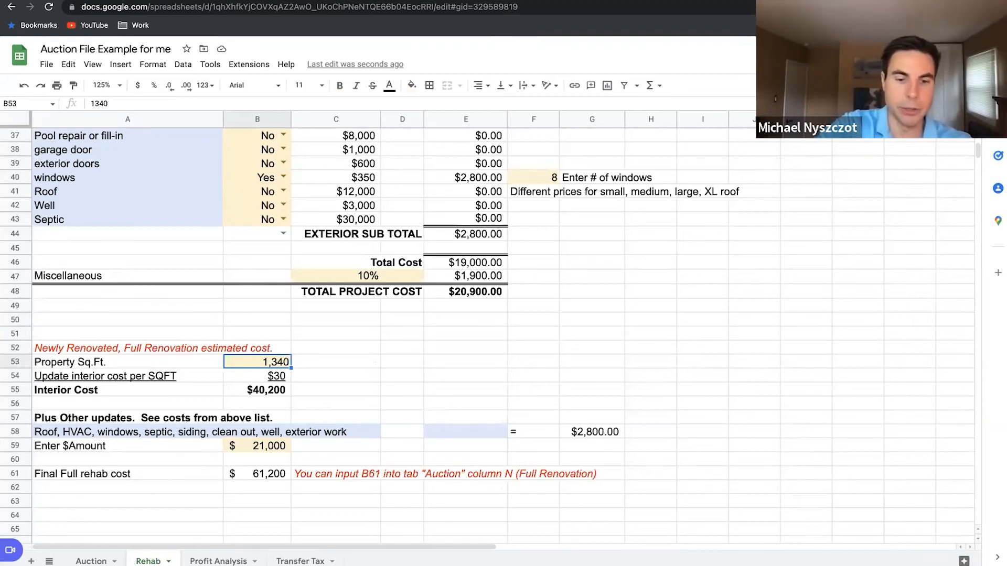
pyautogui.write('1400')
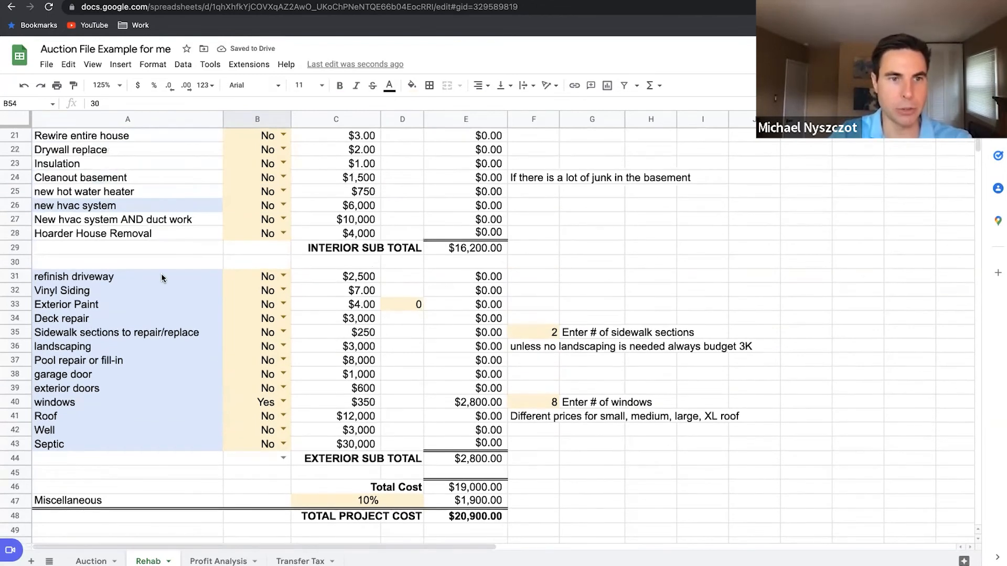
pyautogui.moveTo(181, 420)
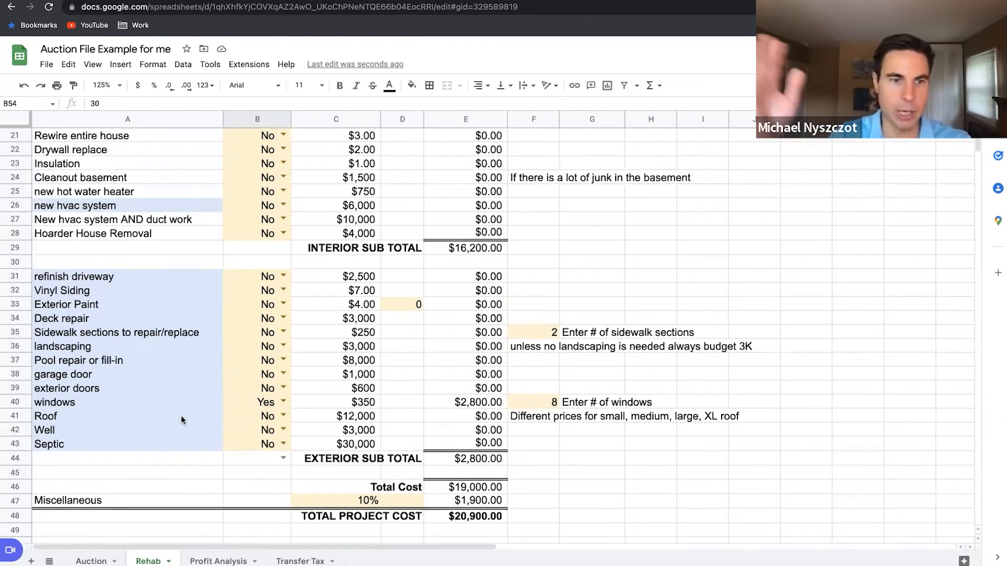
pyautogui.scroll(-3)
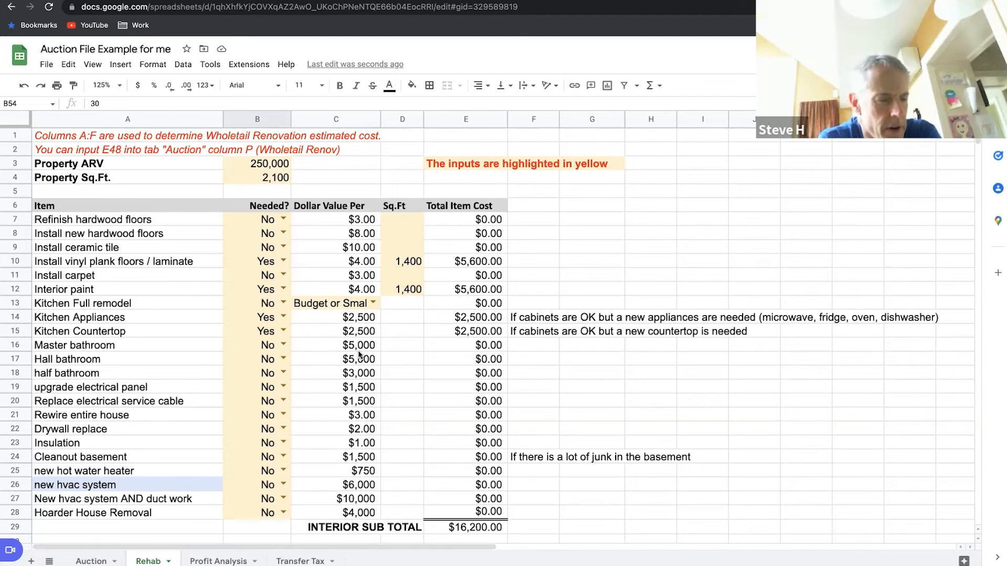
pyautogui.moveTo(217, 555)
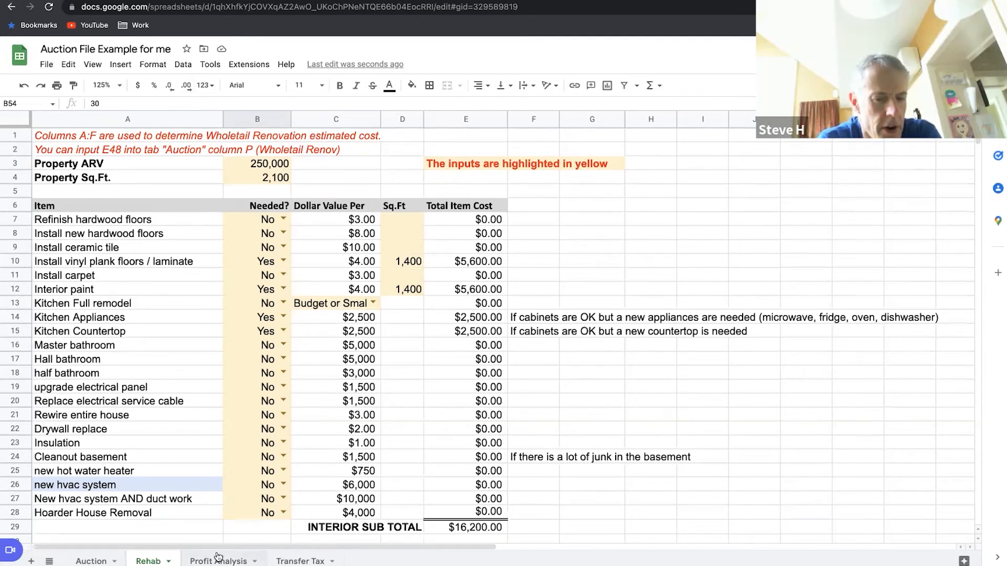
pyautogui.click(218, 560)
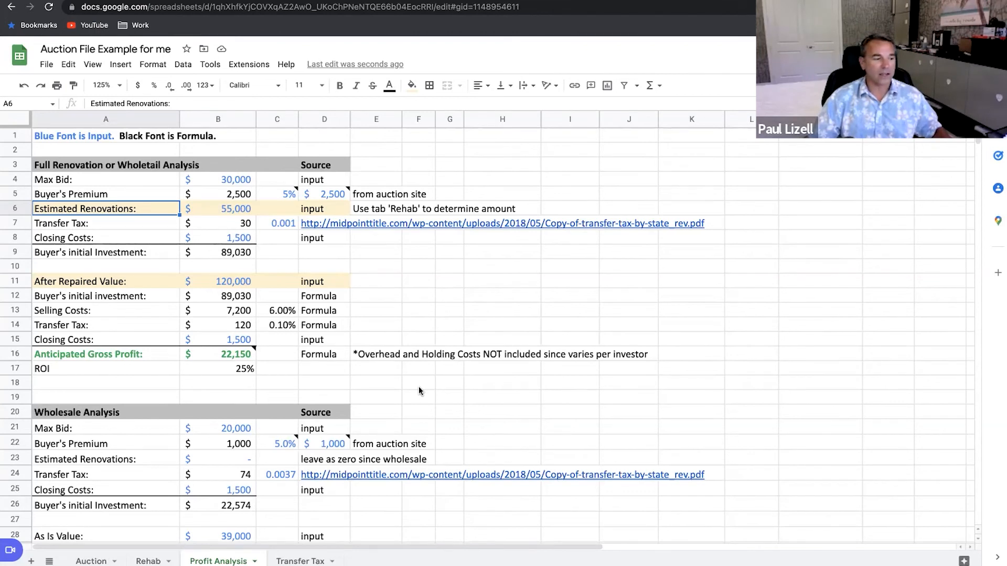
pyautogui.moveTo(358, 268)
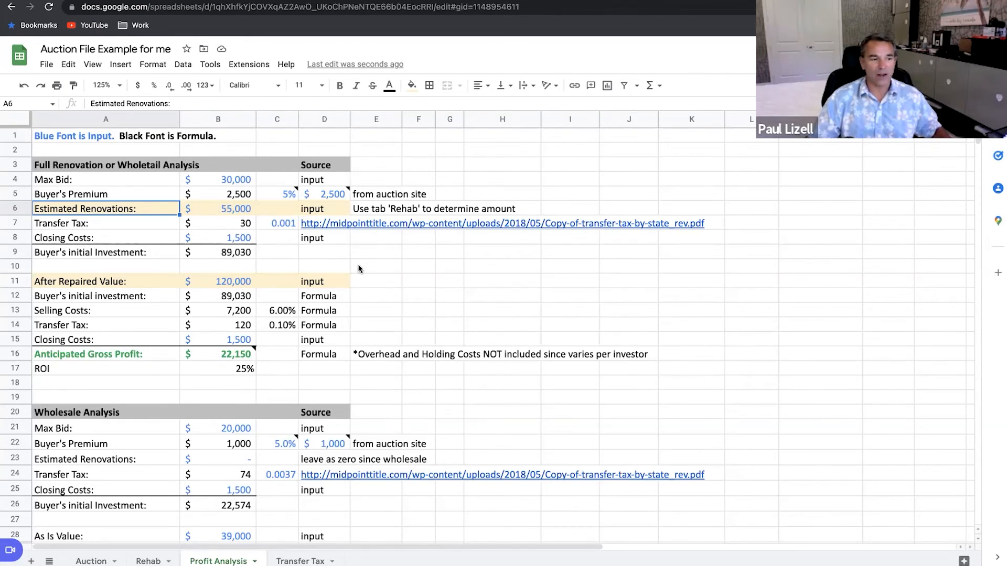